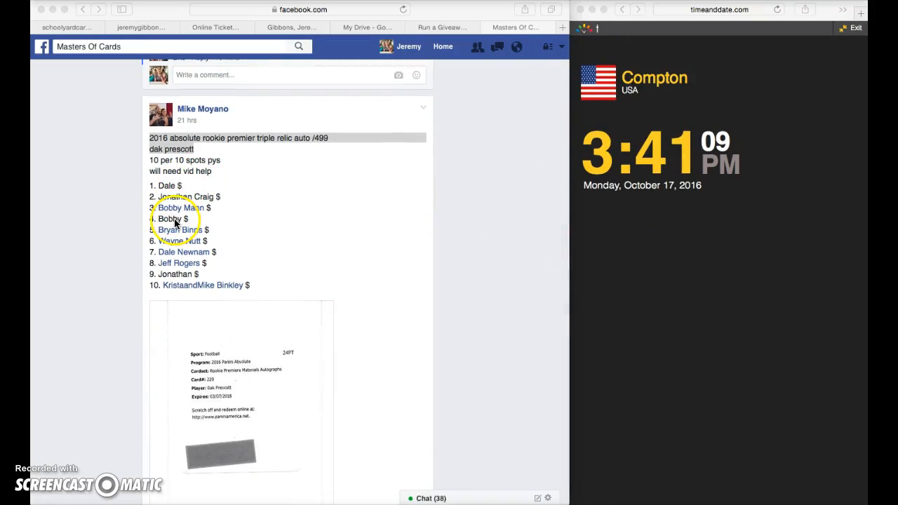
{"action": "mouse_move", "coordinate": [174, 274]}
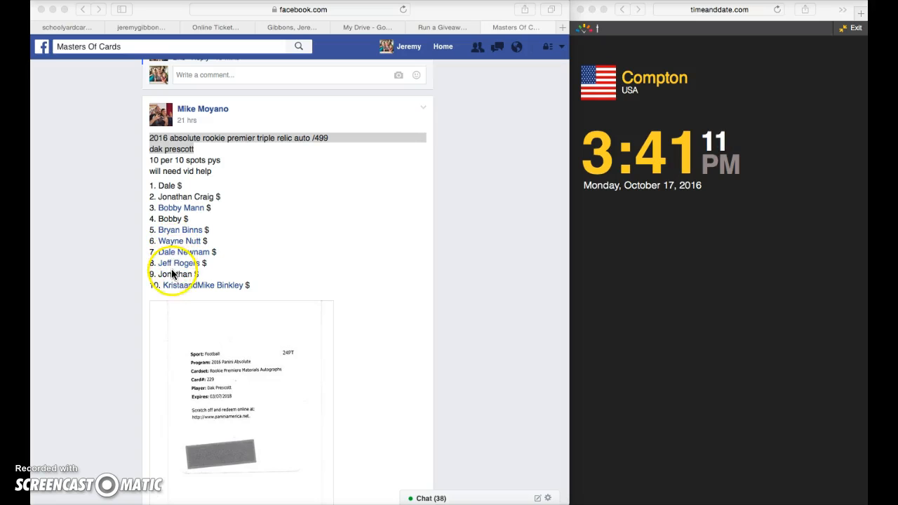
Step: Roll two dice twice and accept the second roll, setting Total Rounds to 11
{"action": "scroll", "scroll_direction": "down", "scroll_amount": 3}
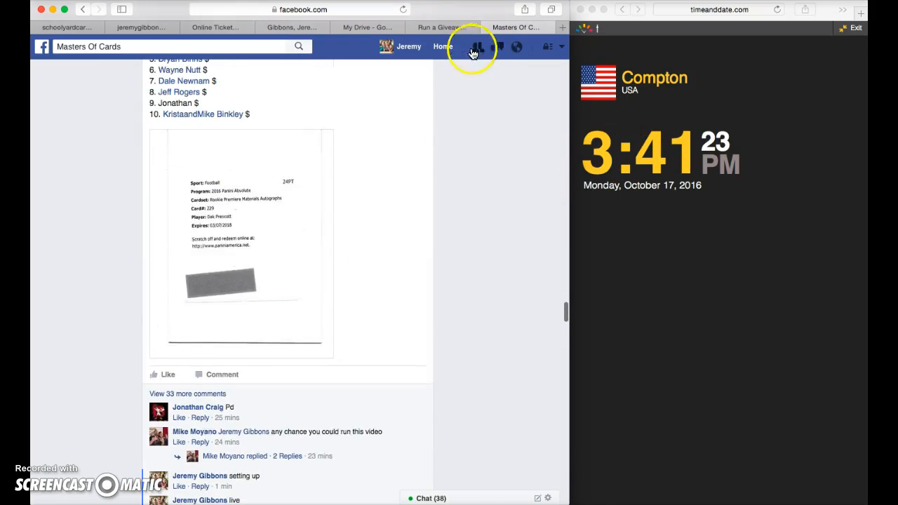
{"action": "left_click", "coordinate": [443, 26]}
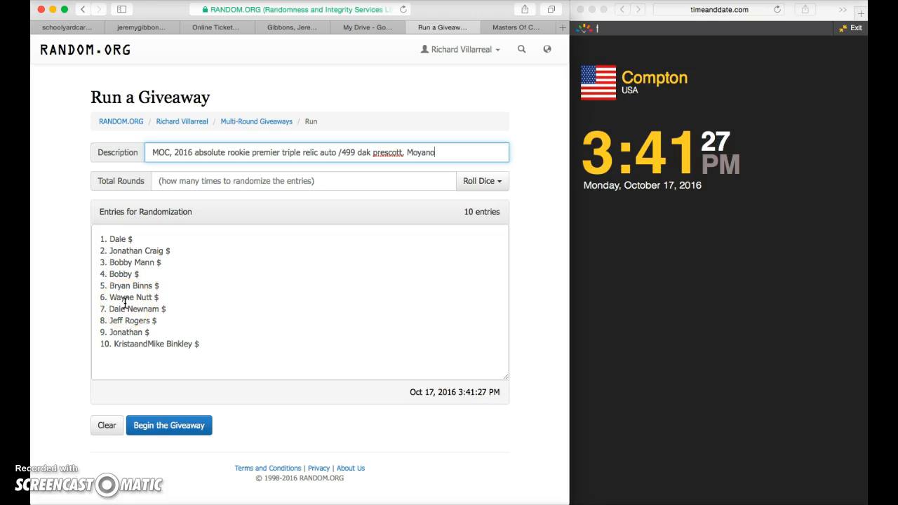
{"action": "mouse_move", "coordinate": [396, 213]}
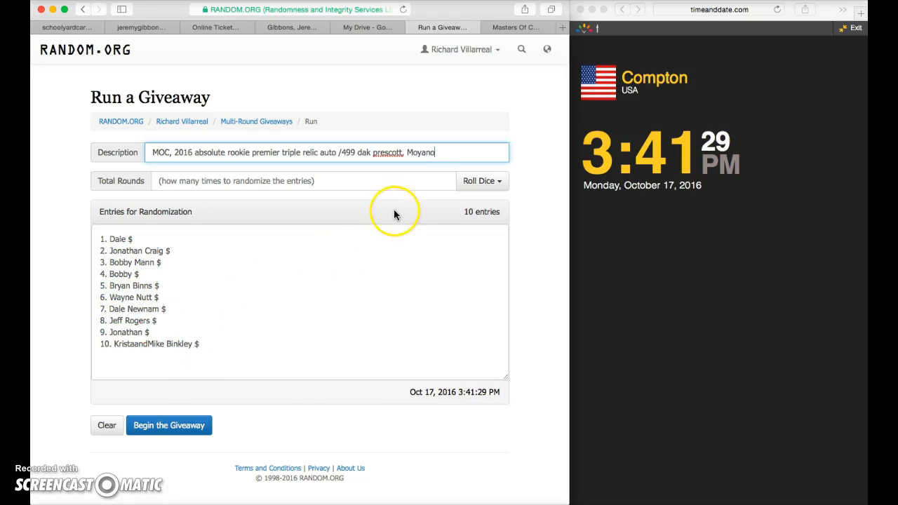
{"action": "left_click", "coordinate": [480, 180]}
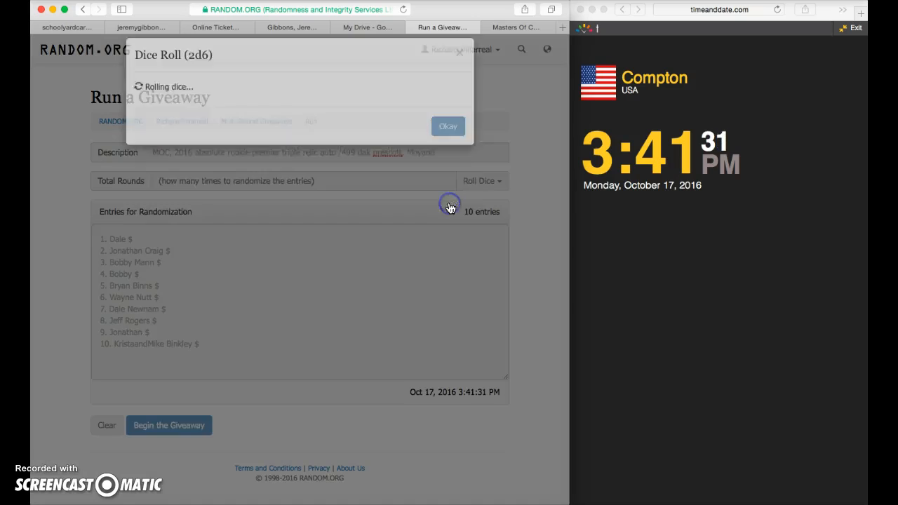
{"action": "left_click", "coordinate": [447, 126]}
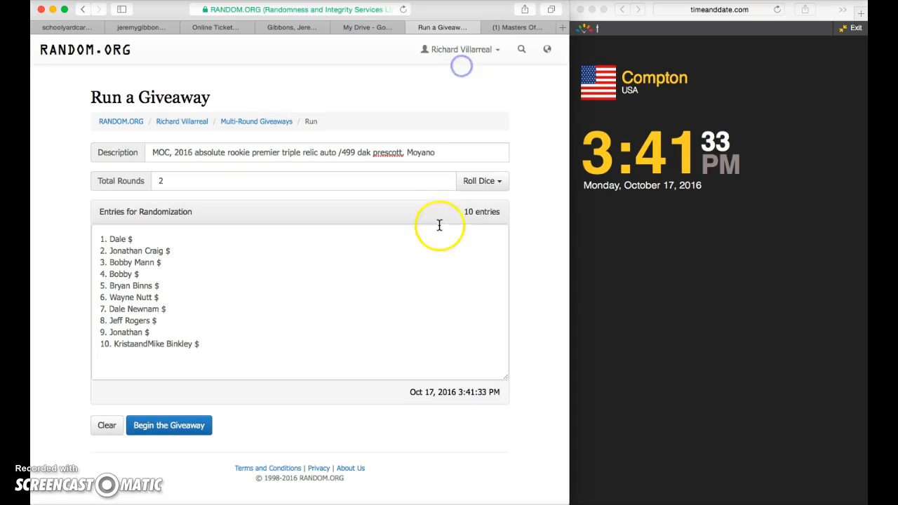
{"action": "left_click", "coordinate": [482, 181]}
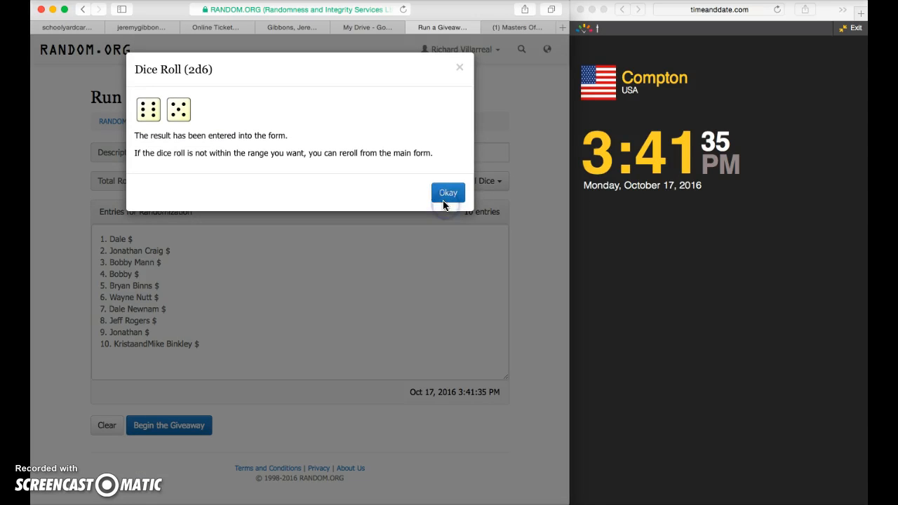
{"action": "left_click", "coordinate": [448, 192]}
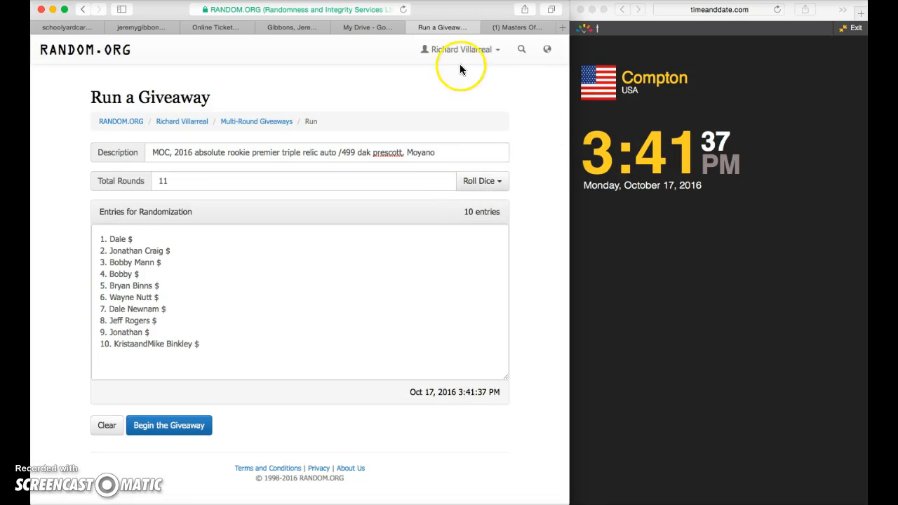
{"action": "left_click", "coordinate": [516, 28]}
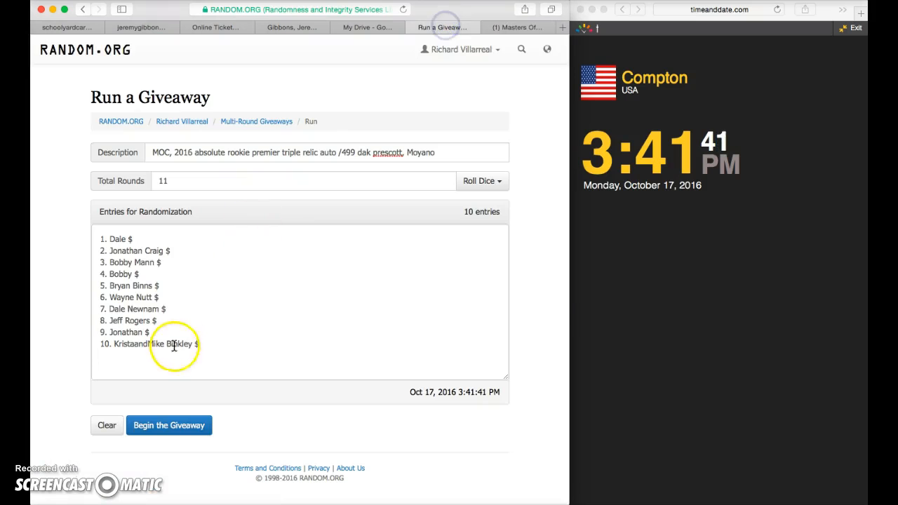
Step: Begin the giveaway and run the first six randomization rounds
{"action": "left_click", "coordinate": [169, 425]}
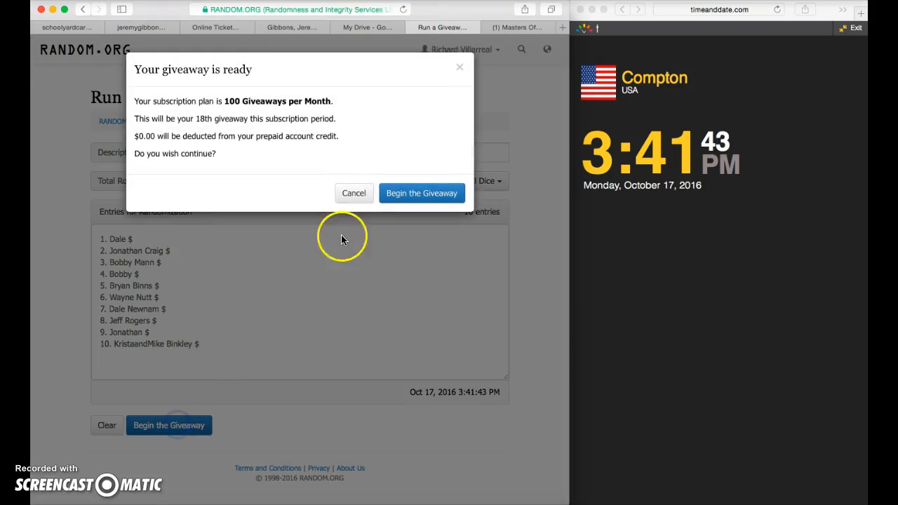
{"action": "left_click", "coordinate": [421, 194]}
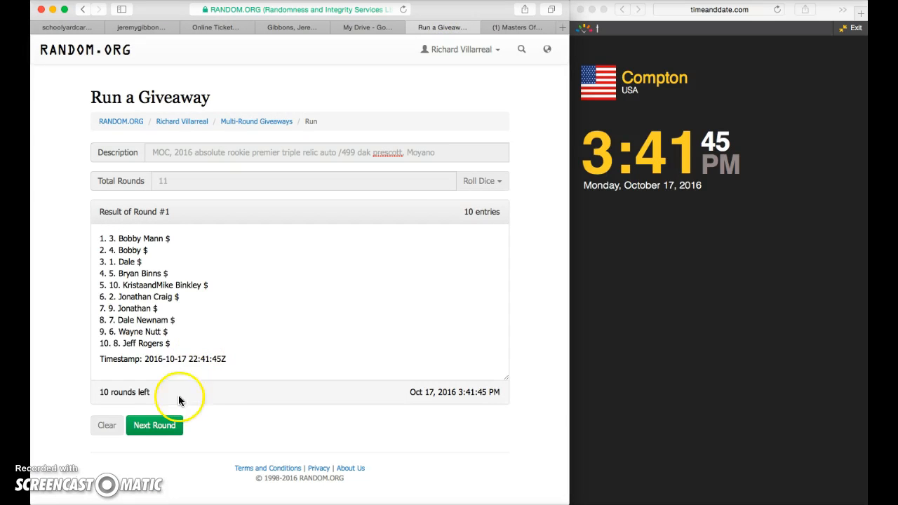
{"action": "left_click", "coordinate": [154, 425]}
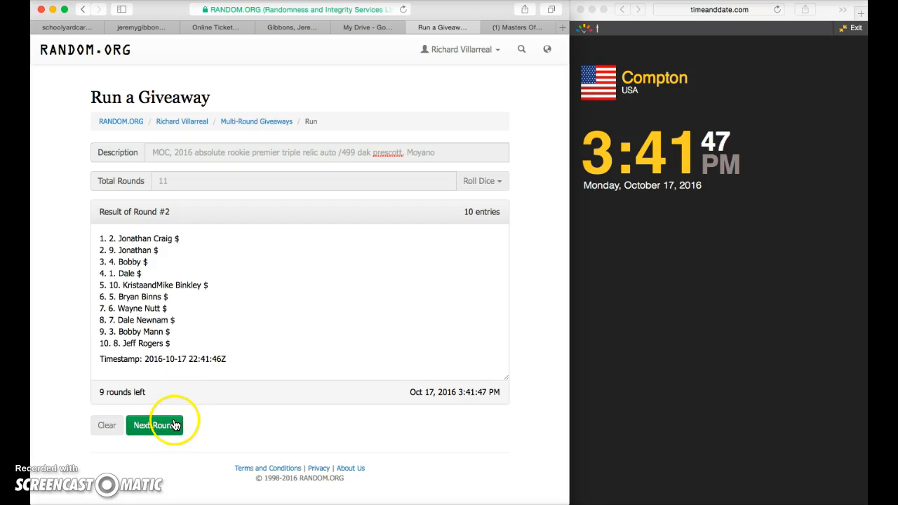
{"action": "left_click", "coordinate": [154, 426]}
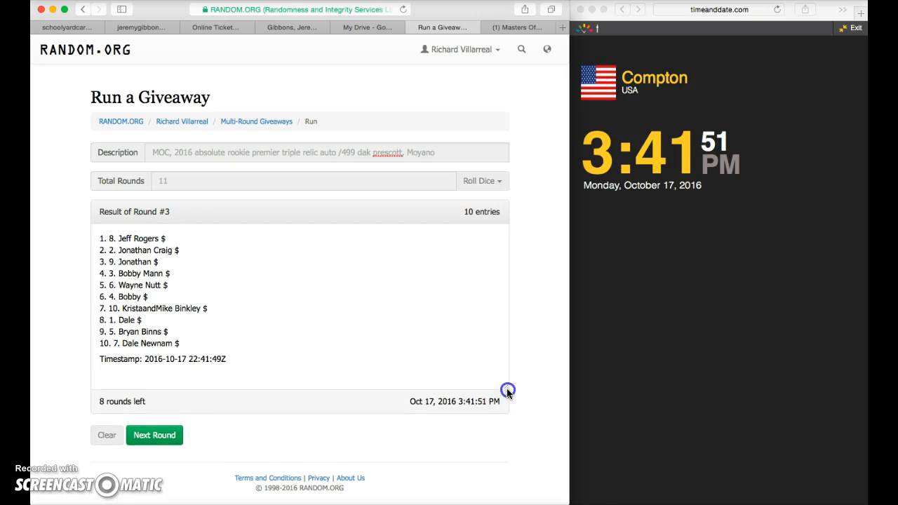
{"action": "left_click", "coordinate": [154, 435]}
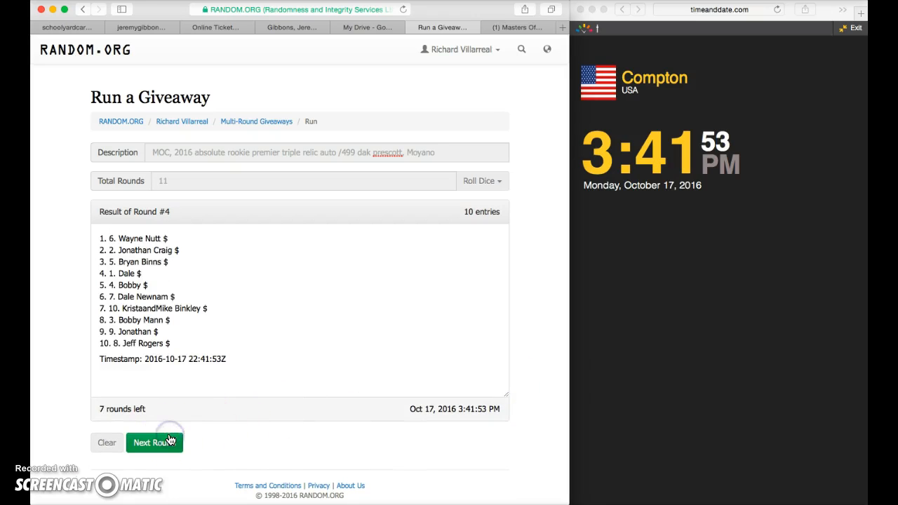
{"action": "left_click", "coordinate": [154, 443]}
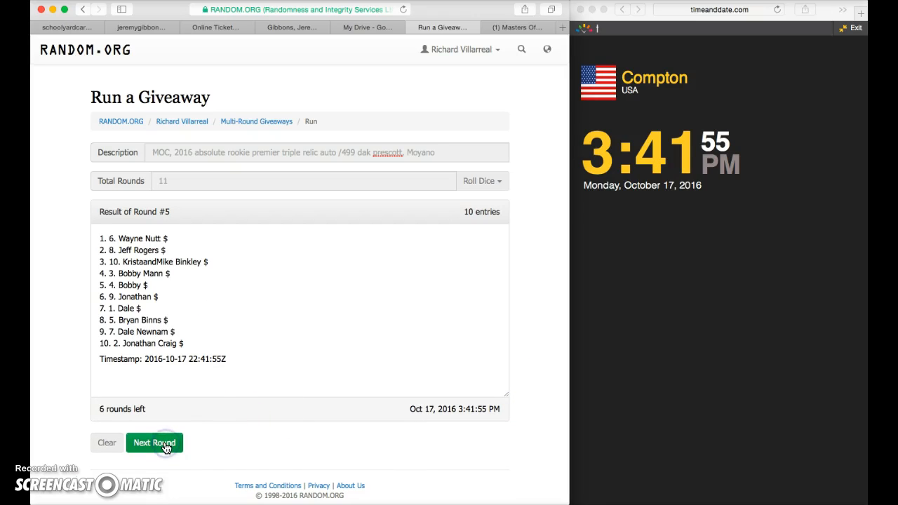
{"action": "left_click", "coordinate": [155, 443]}
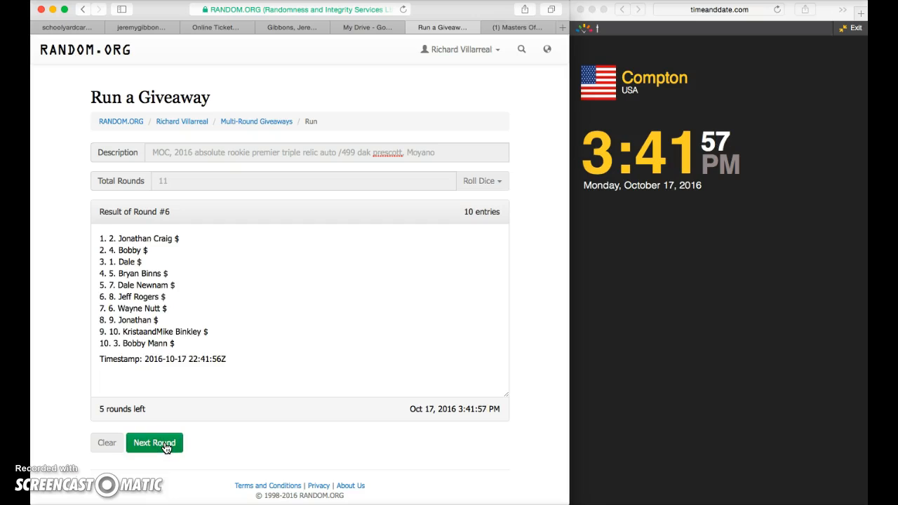
Step: Run the remaining rounds through the final one and highlight the timestamp and verification code
{"action": "left_click", "coordinate": [155, 443]}
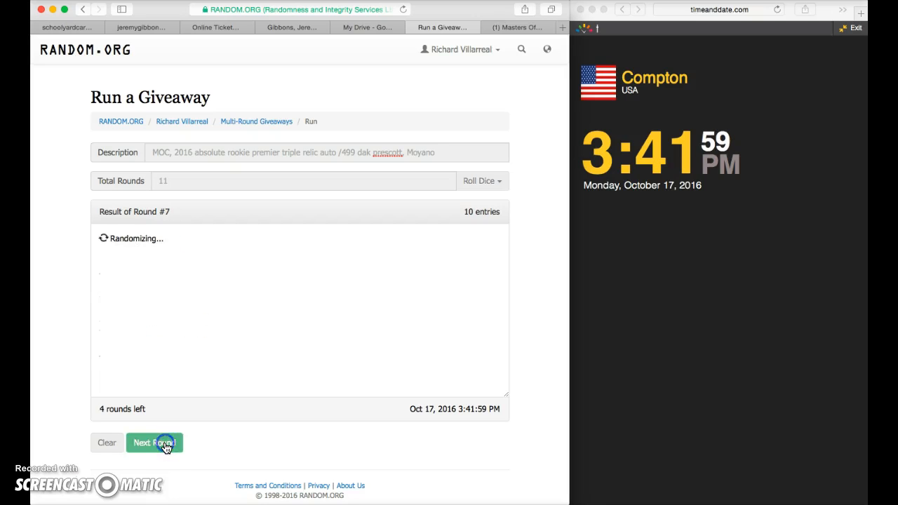
{"action": "left_click", "coordinate": [154, 444]}
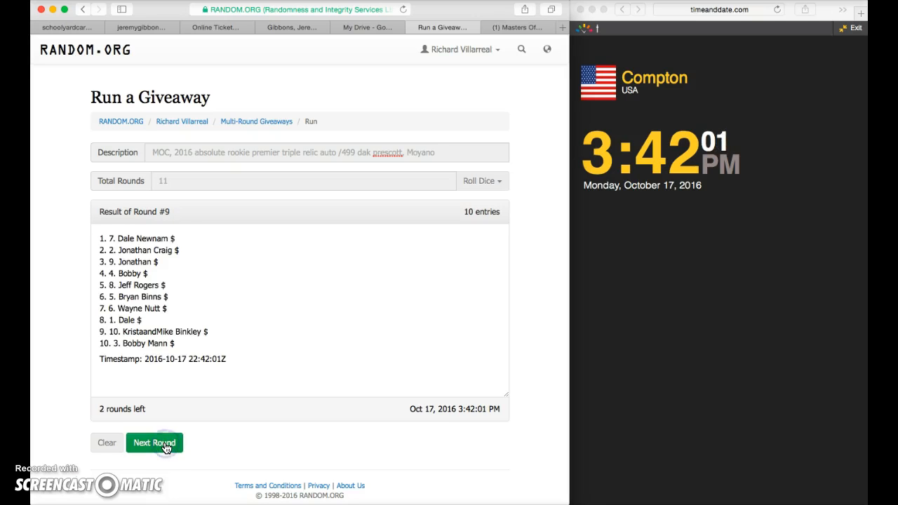
{"action": "left_click", "coordinate": [154, 443]}
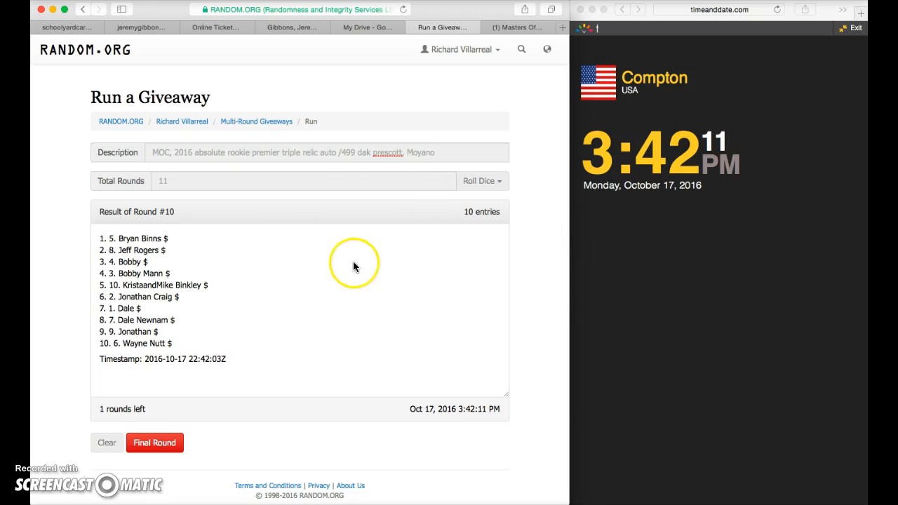
{"action": "mouse_move", "coordinate": [152, 410]}
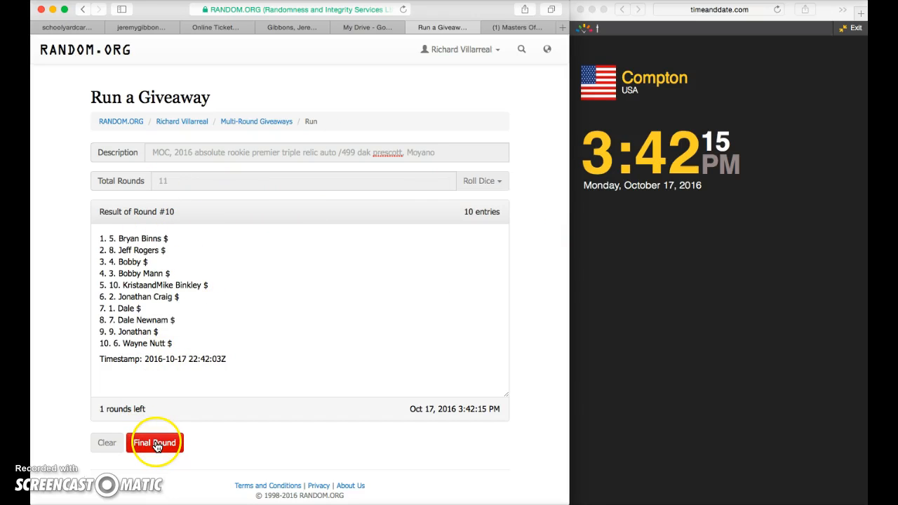
{"action": "left_click", "coordinate": [154, 442]}
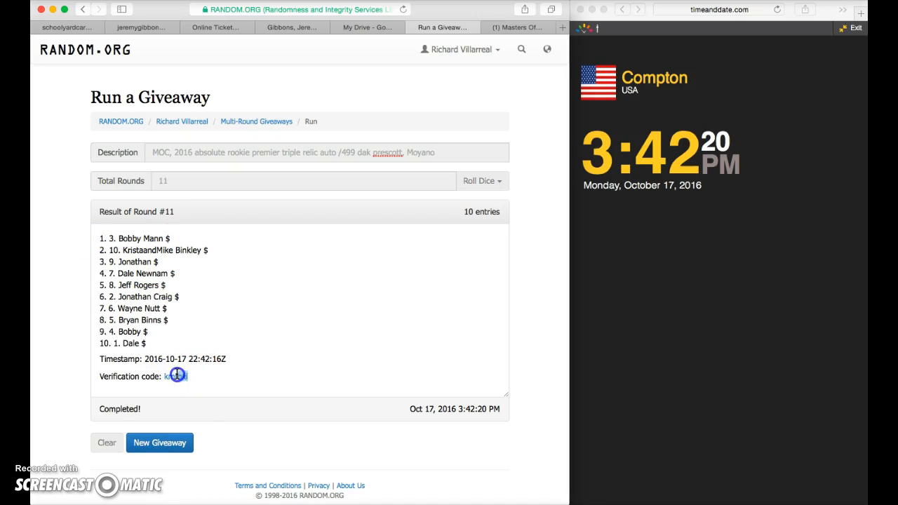
{"action": "left_click_drag", "start_coordinate": [176, 377], "coordinate": [97, 359]}
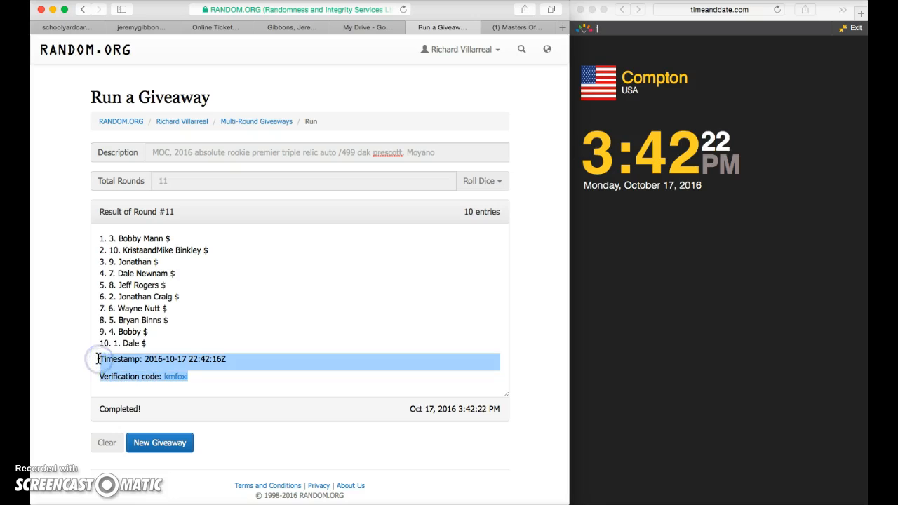